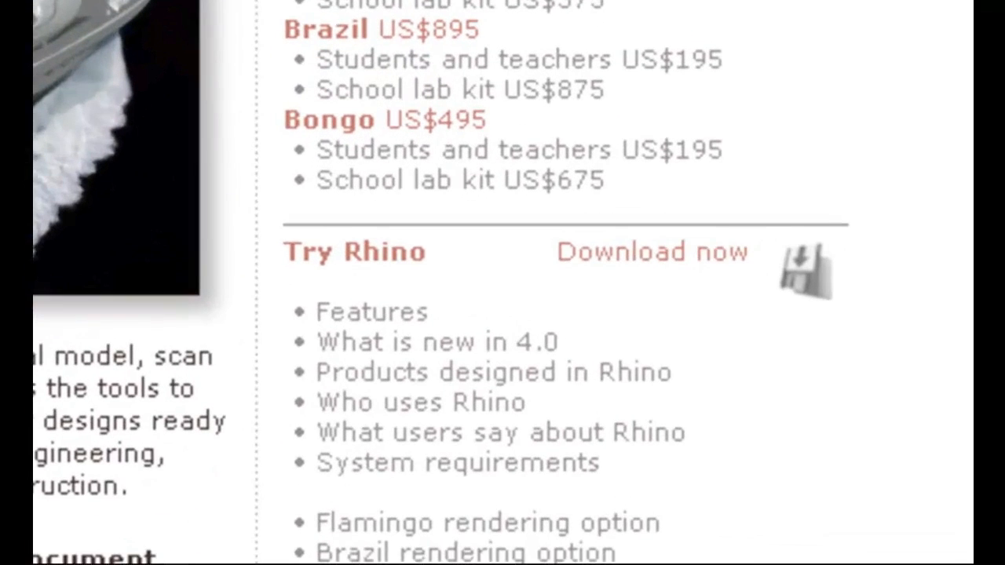
{"action": "mouse_move", "coordinate": [409, 267]}
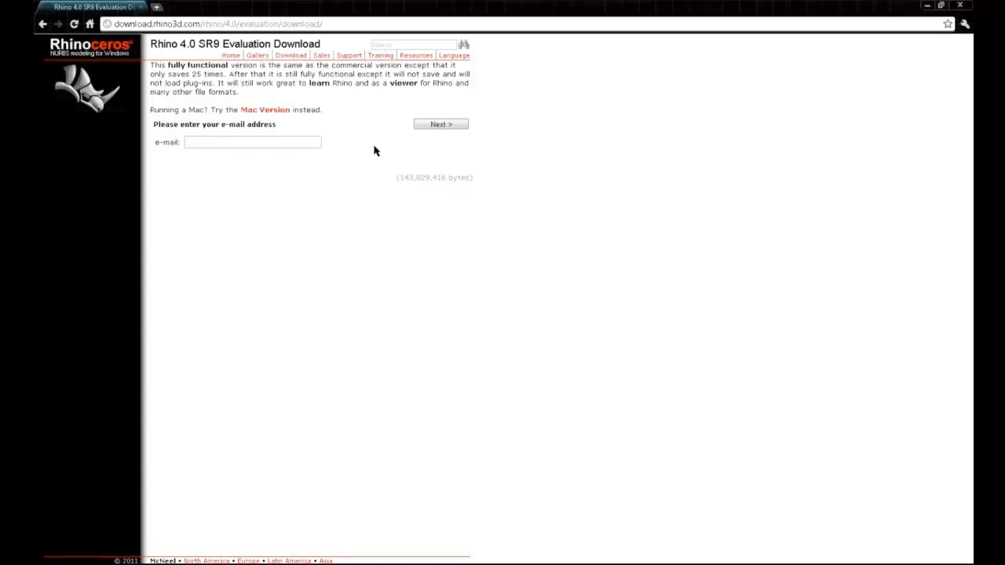
{"action": "mouse_move", "coordinate": [305, 97]}
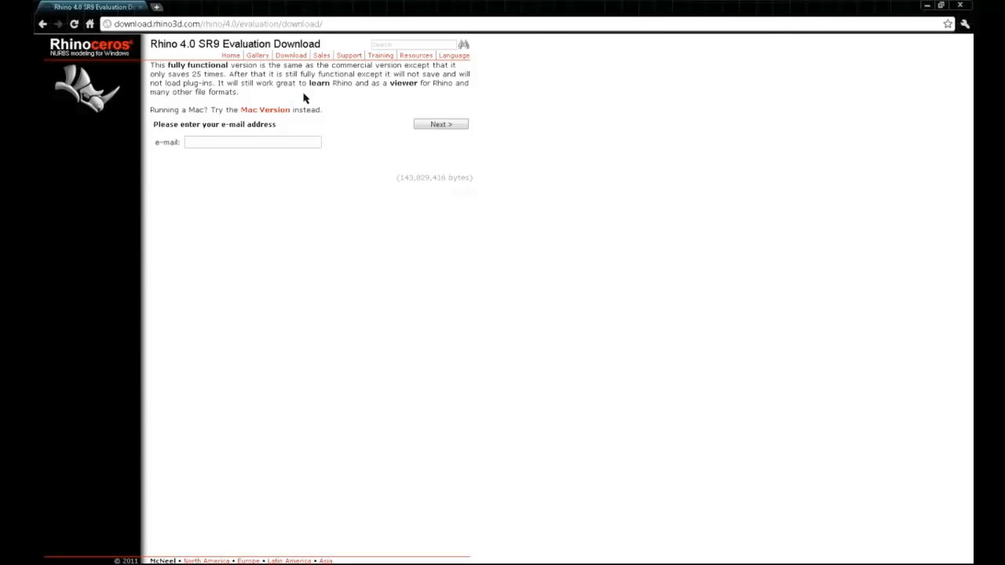
Step: Go from the Rhino evaluation download page to the Rhino for OS X site
{"action": "left_click", "coordinate": [266, 110]}
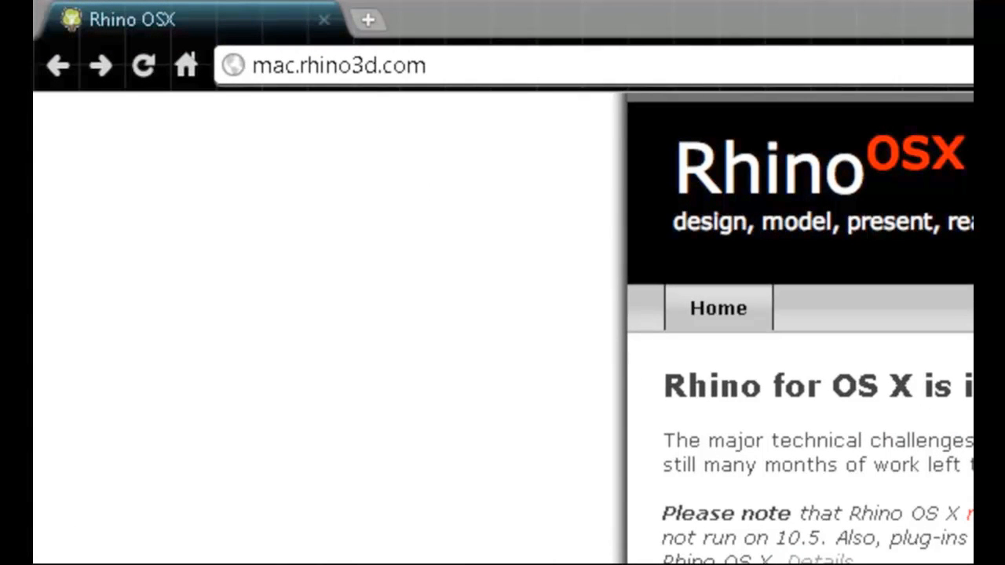
Step: Scroll down the Rhino for OS X page toward the download links
{"action": "scroll", "scroll_direction": "down", "scroll_amount": 3}
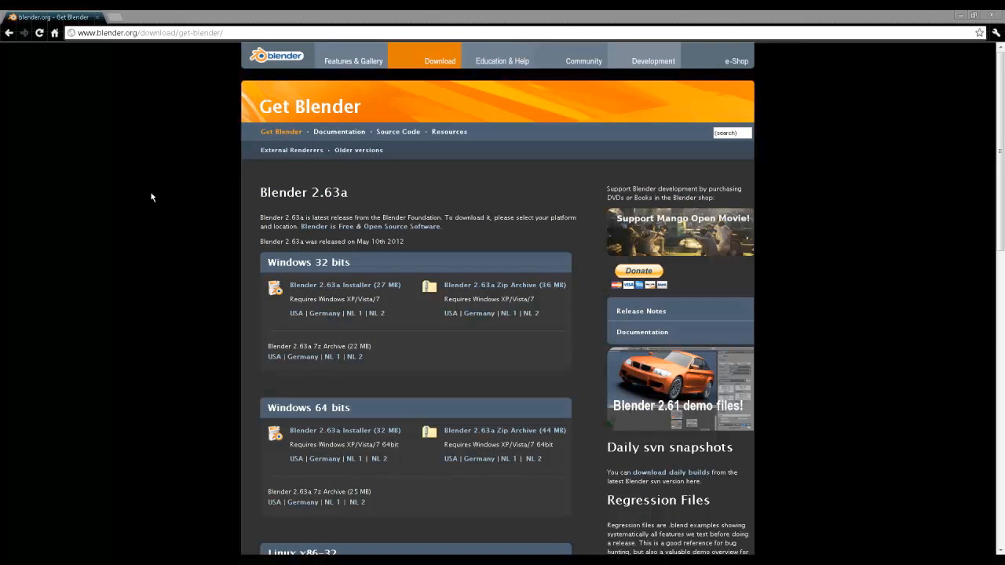
{"action": "mouse_move", "coordinate": [144, 113]}
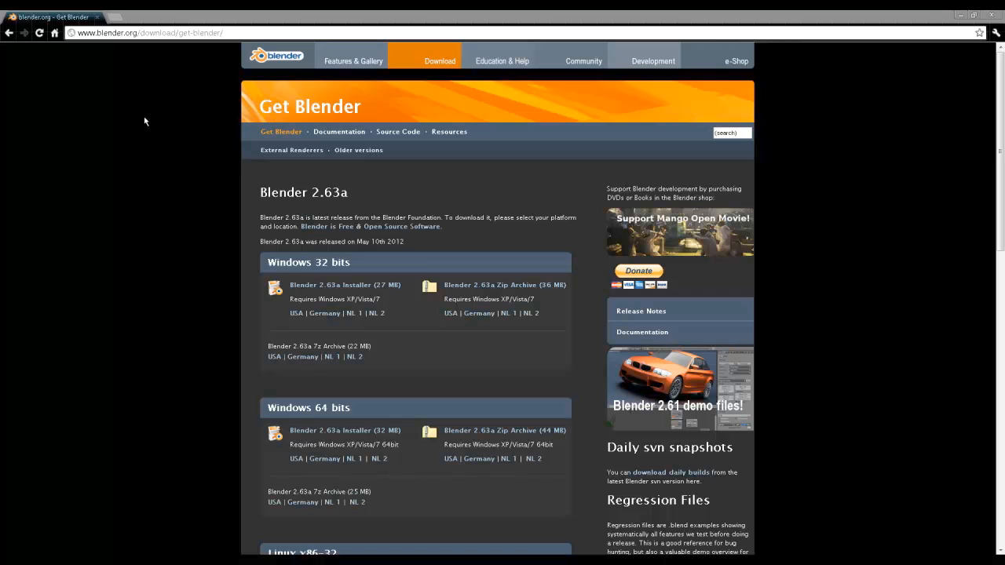
{"action": "mouse_move", "coordinate": [179, 138]}
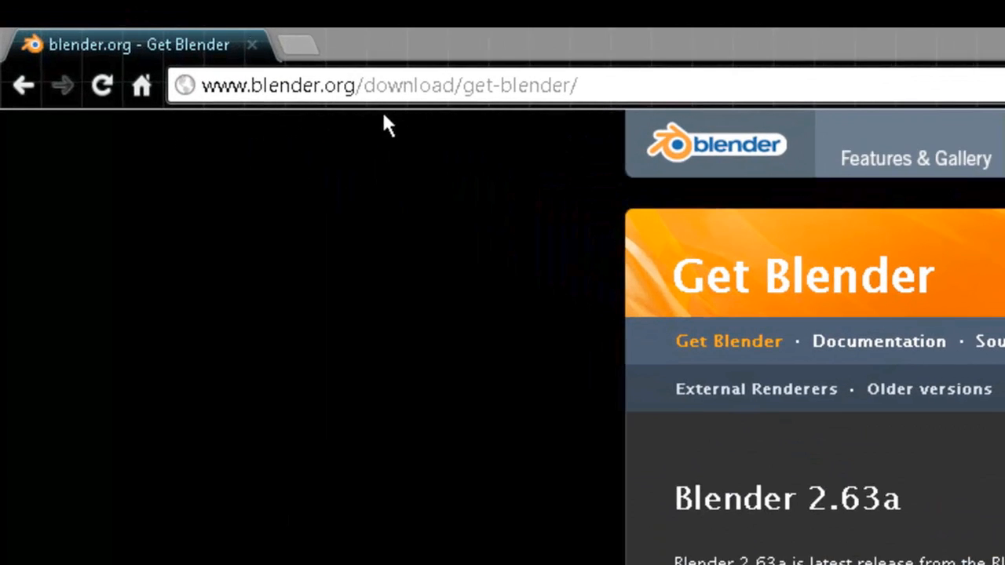
{"action": "mouse_move", "coordinate": [573, 126]}
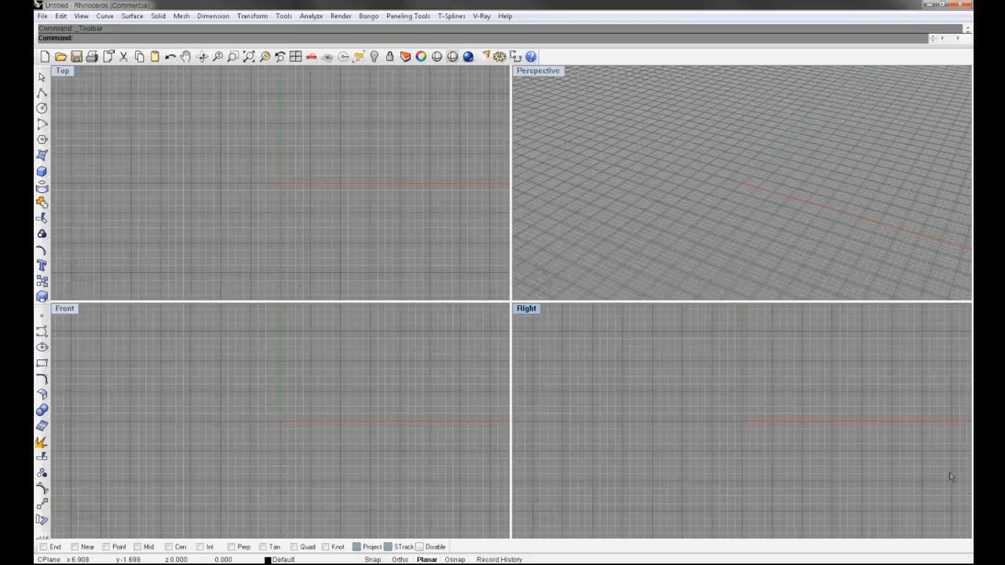
{"action": "mouse_move", "coordinate": [639, 400]}
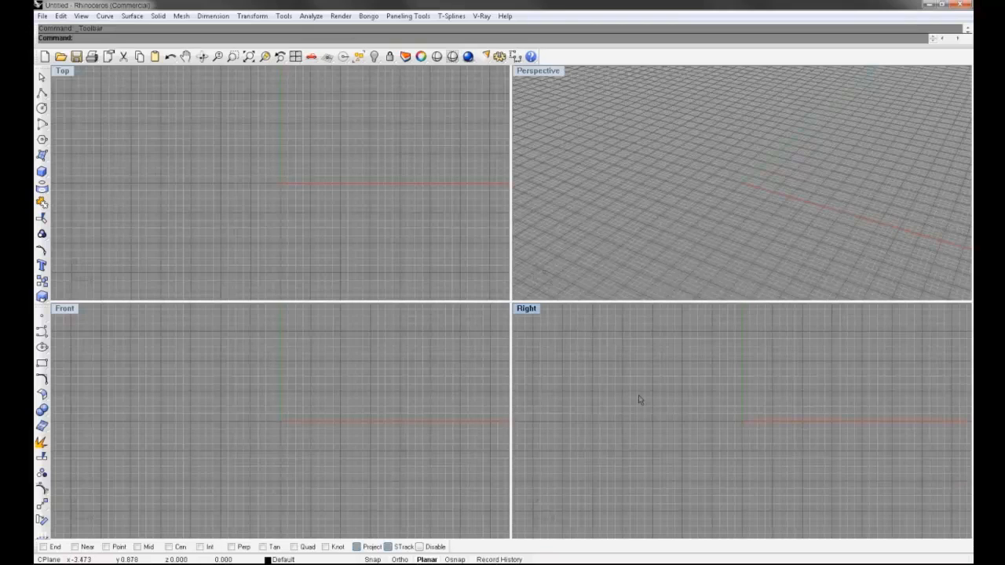
{"action": "mouse_move", "coordinate": [550, 424]}
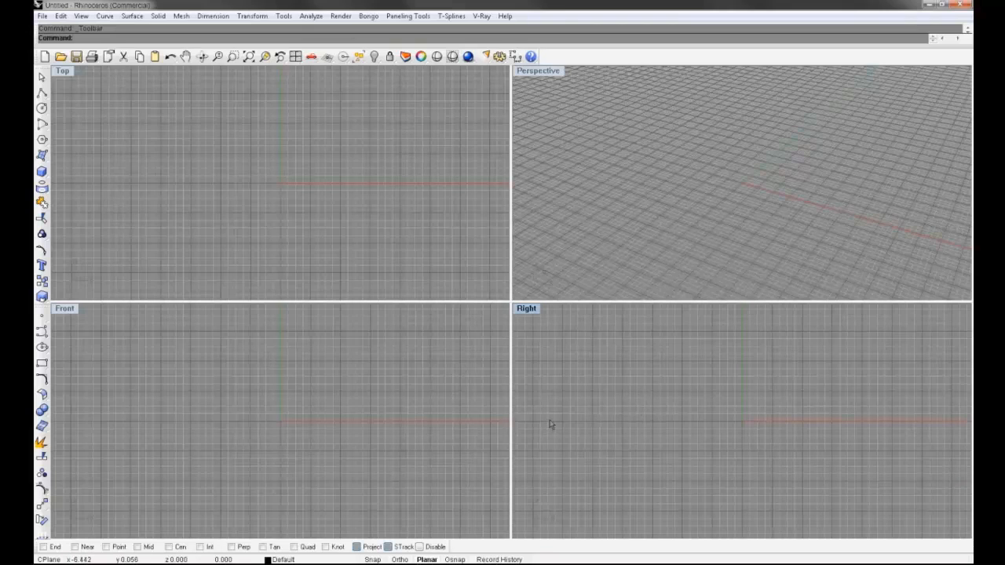
{"action": "mouse_move", "coordinate": [276, 182]}
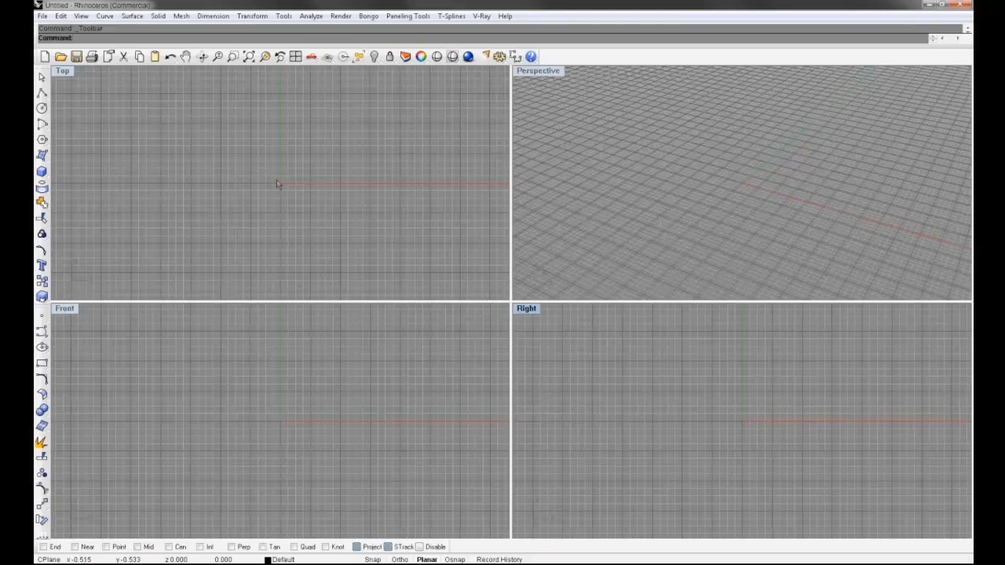
{"action": "mouse_move", "coordinate": [409, 145]}
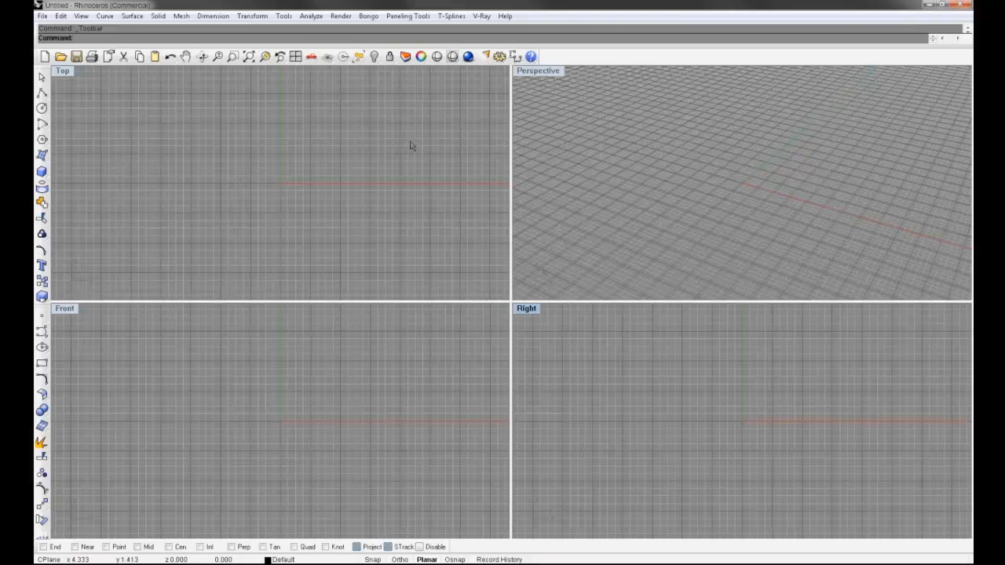
{"action": "mouse_move", "coordinate": [44, 74]}
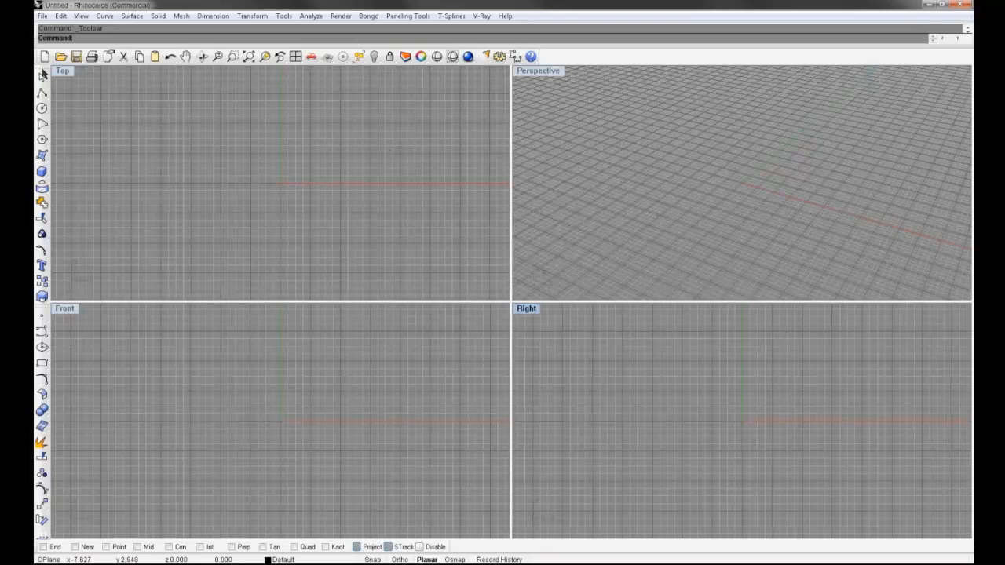
{"action": "mouse_move", "coordinate": [316, 132]}
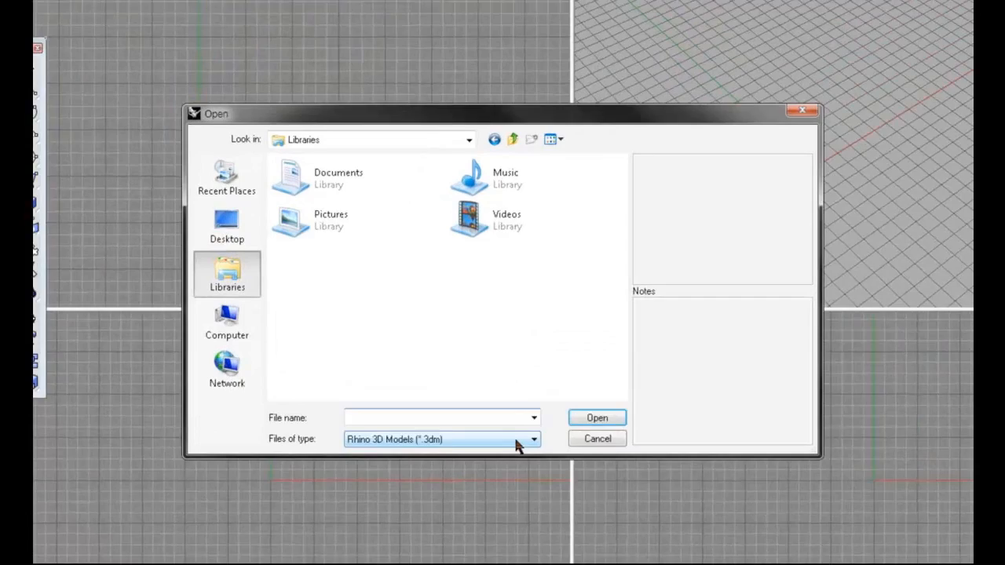
Step: Dismiss the Open dialog and return to the empty model with Layers and Properties panels
{"action": "left_click", "coordinate": [534, 440]}
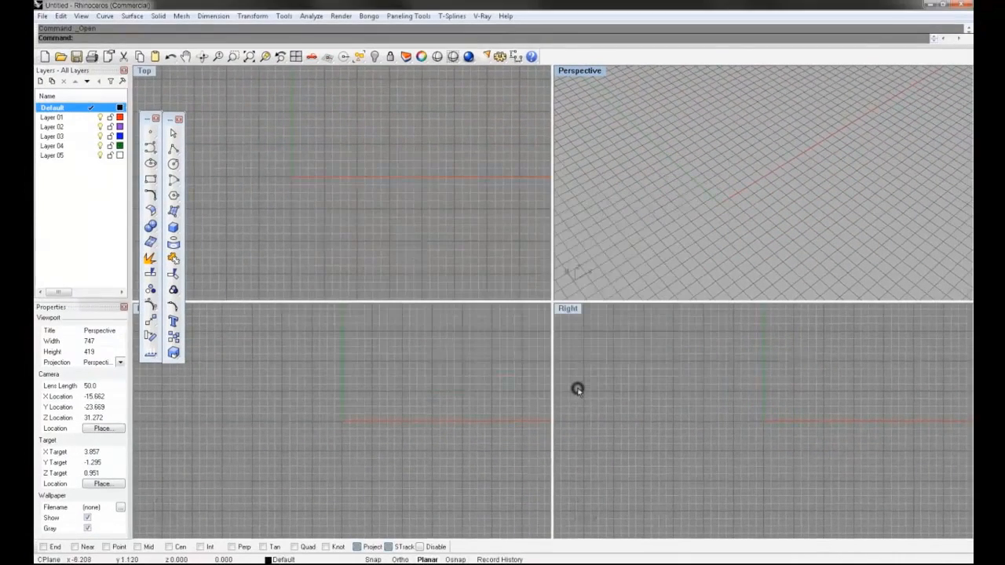
{"action": "mouse_move", "coordinate": [680, 415]}
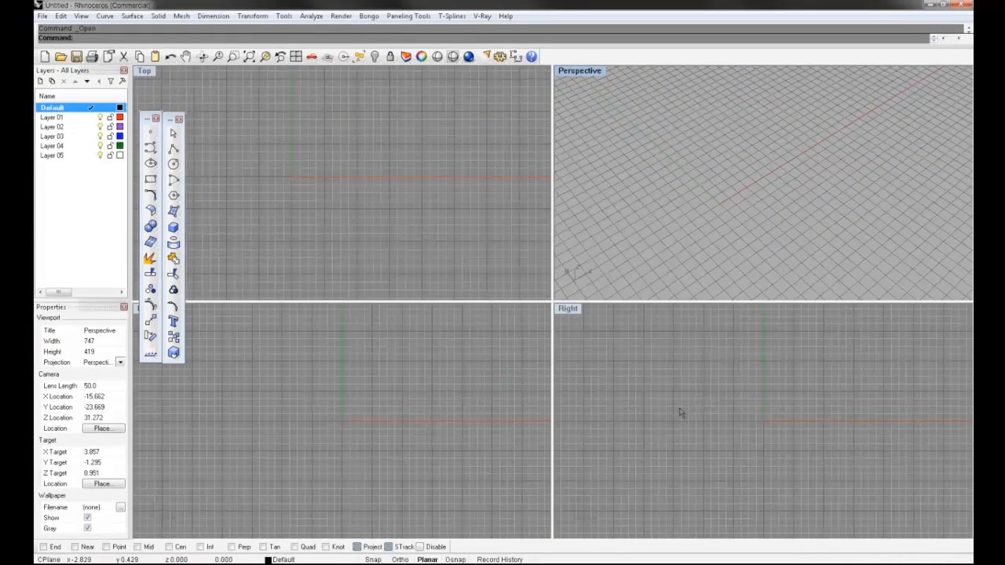